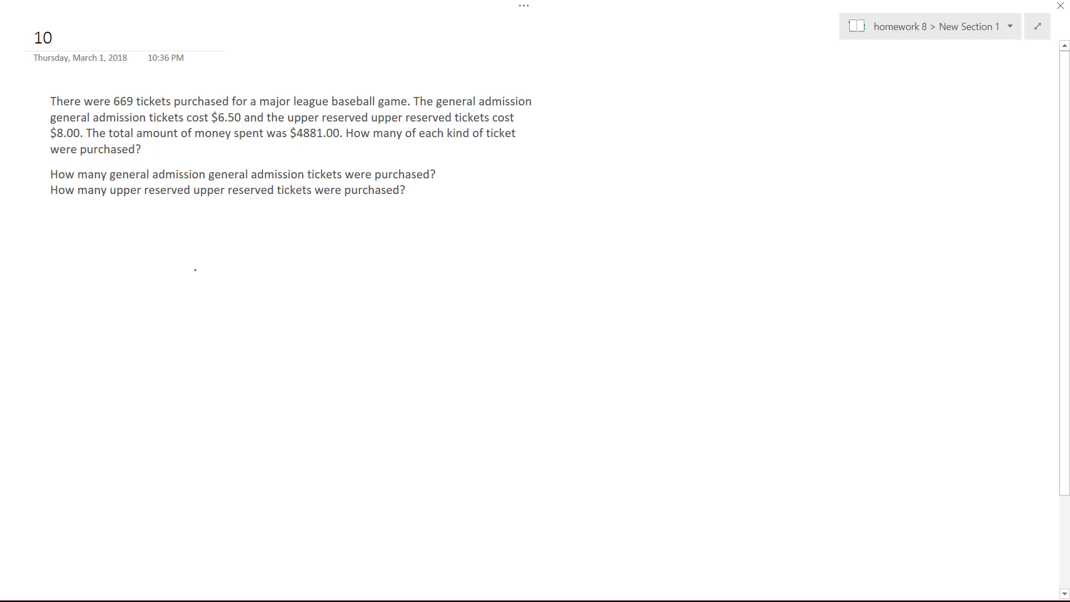
mouse_move(266, 236)
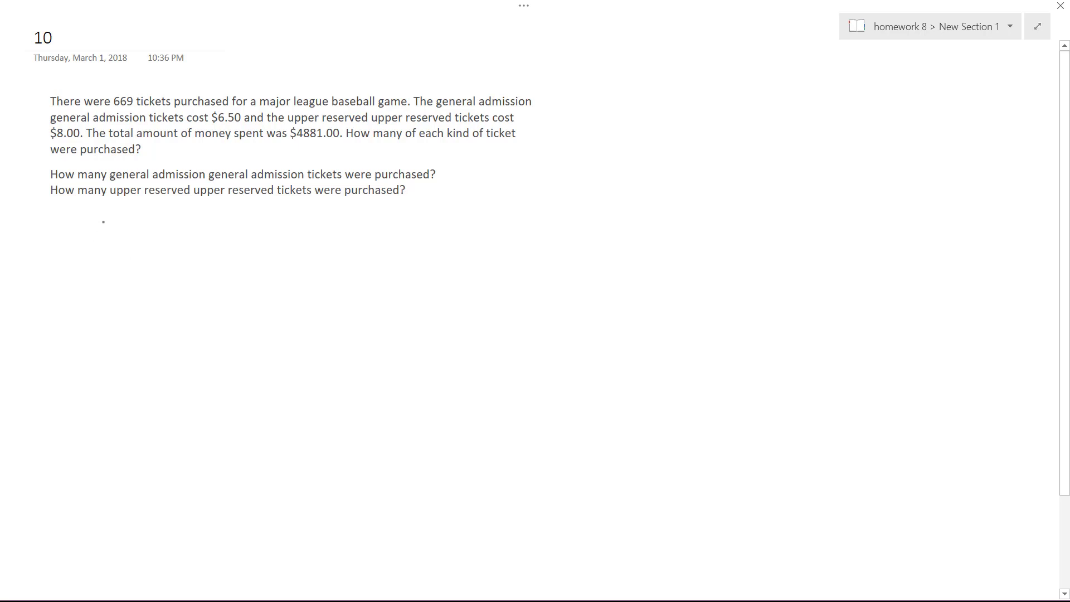
Ink the first equation x + y = 669 beneath the word problem.
left_click_drag(102, 229, 232, 229)
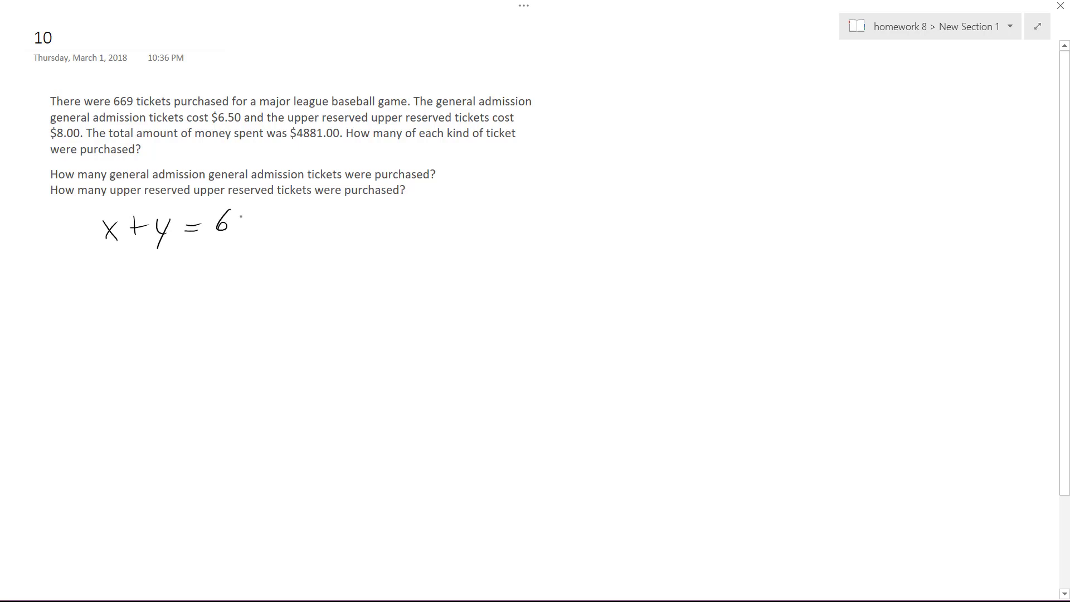
left_click_drag(232, 222, 263, 225)
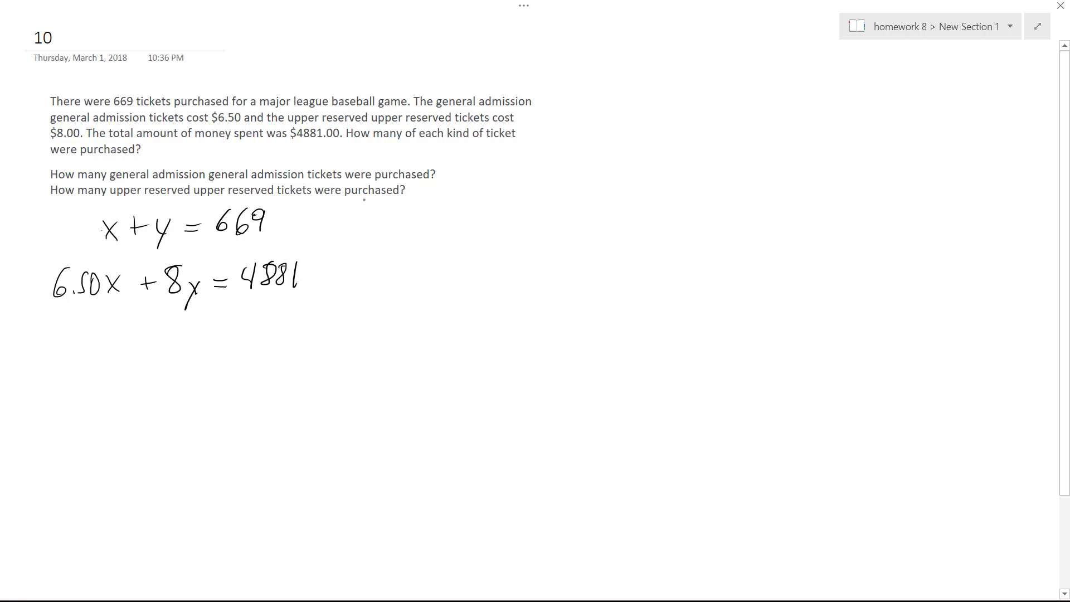
Ink y = 669 − x beside the first equation and begin the substitution work below.
left_click_drag(283, 224, 314, 219)
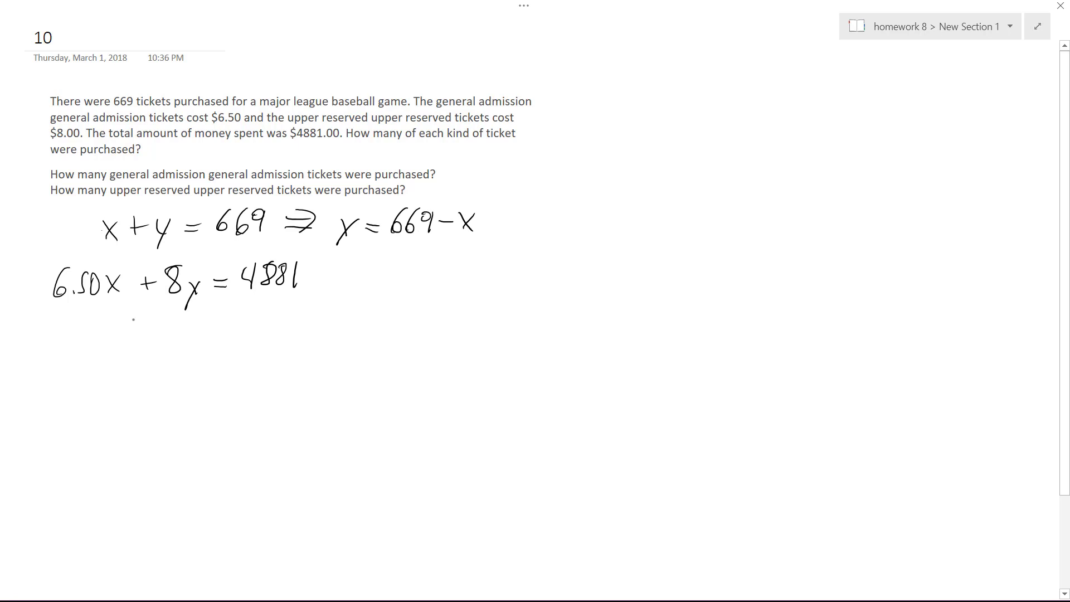
left_click_drag(51, 361, 89, 348)
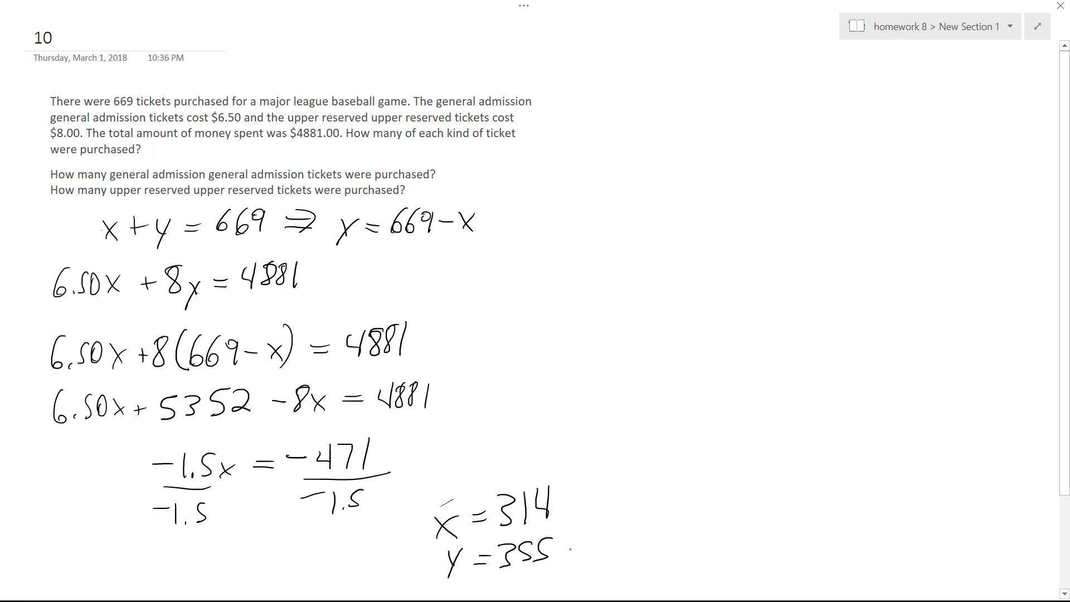
Label x = 314 as 'general' and y = 355 as 'upper' ticket types.
type("general")
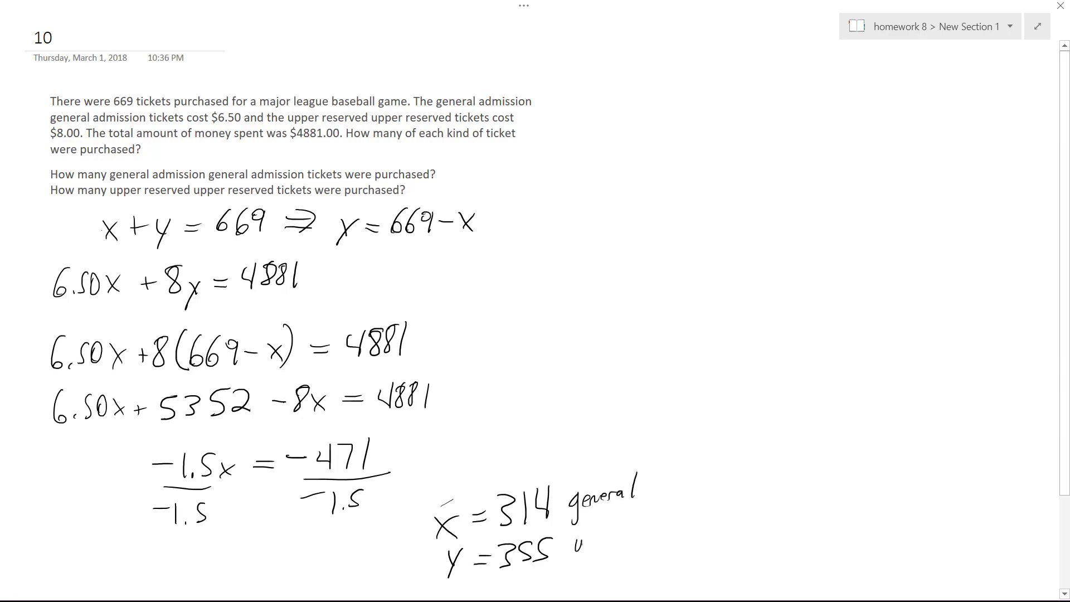
type("upper")
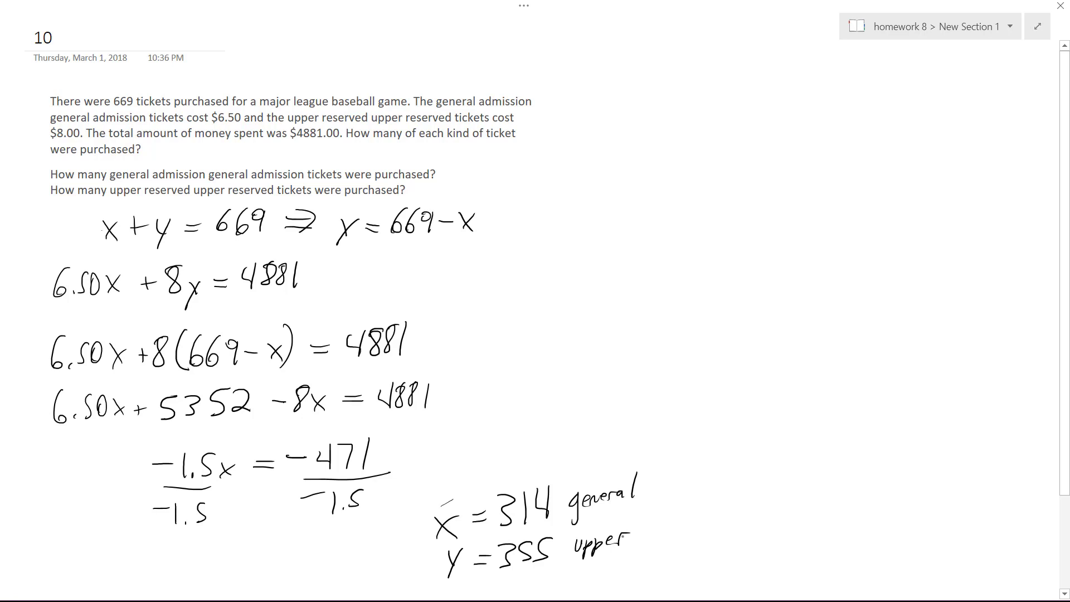